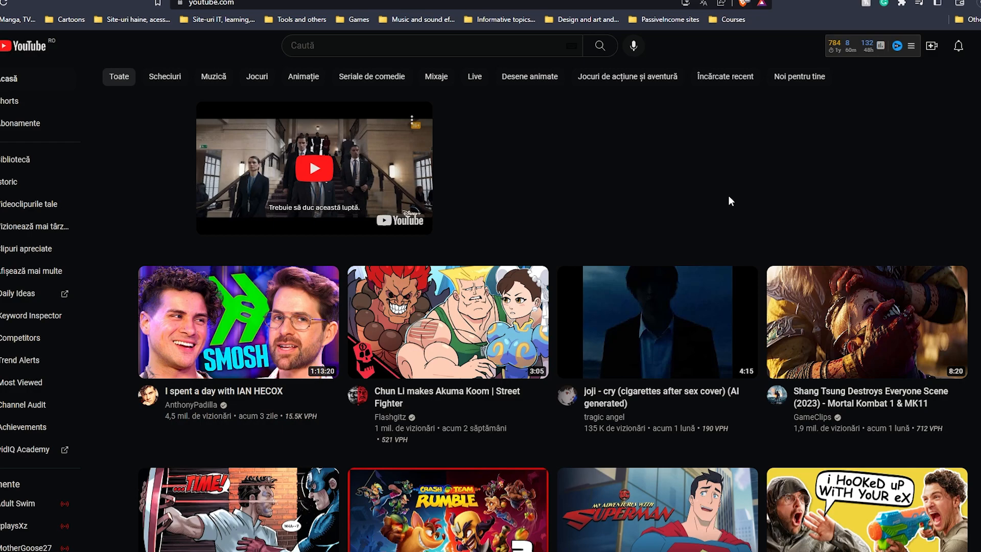
{"action": "mouse_move", "coordinate": [535, 163]}
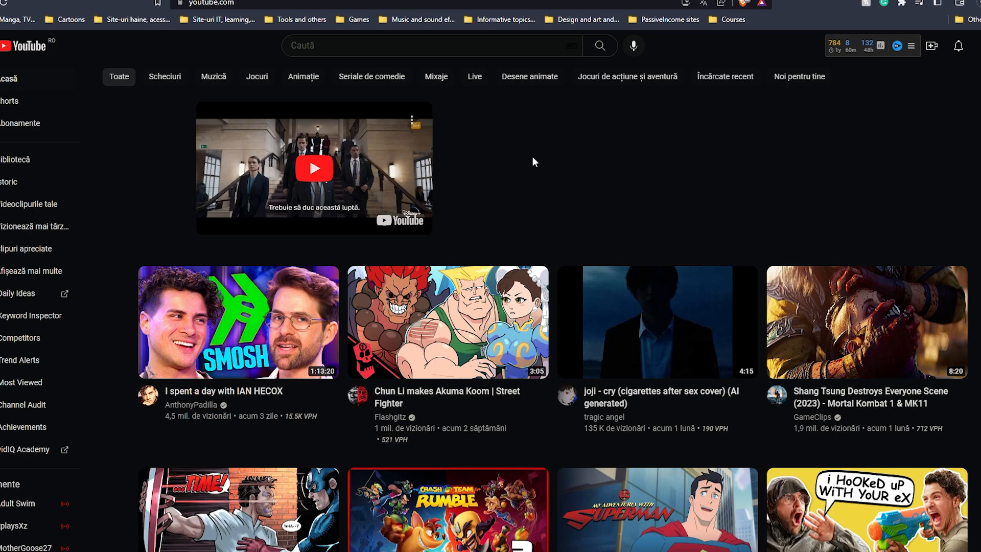
{"action": "mouse_move", "coordinate": [381, 166]}
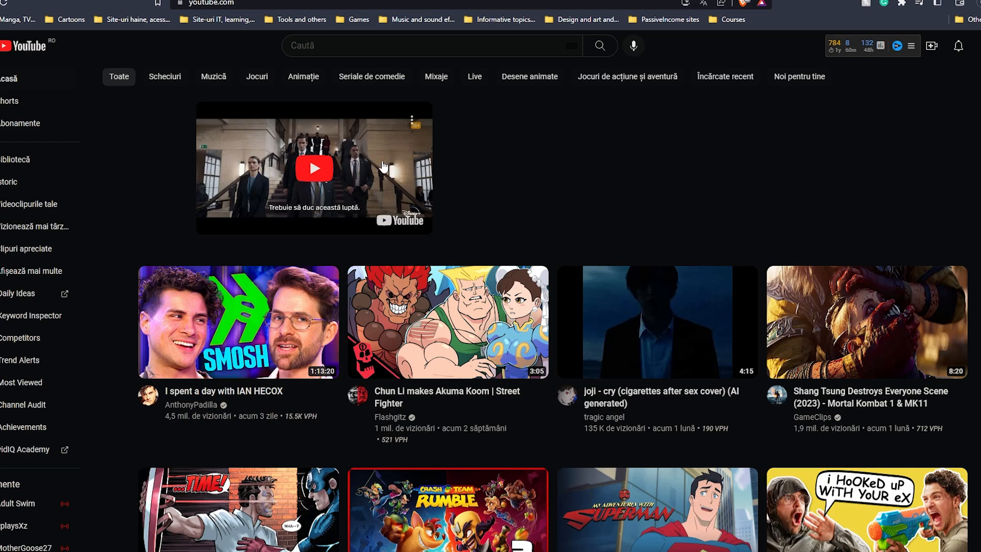
{"action": "mouse_move", "coordinate": [167, 102]}
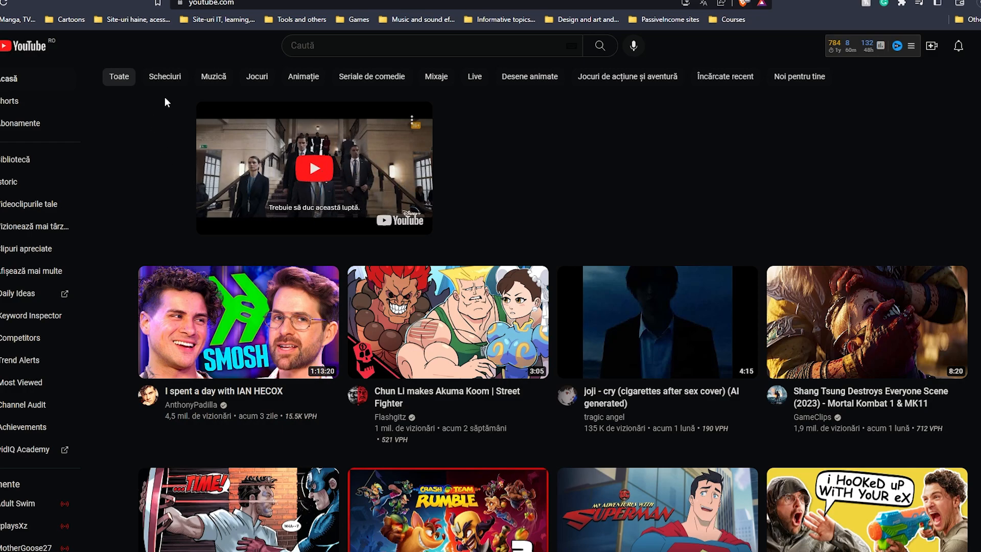
{"action": "mouse_move", "coordinate": [151, 145]}
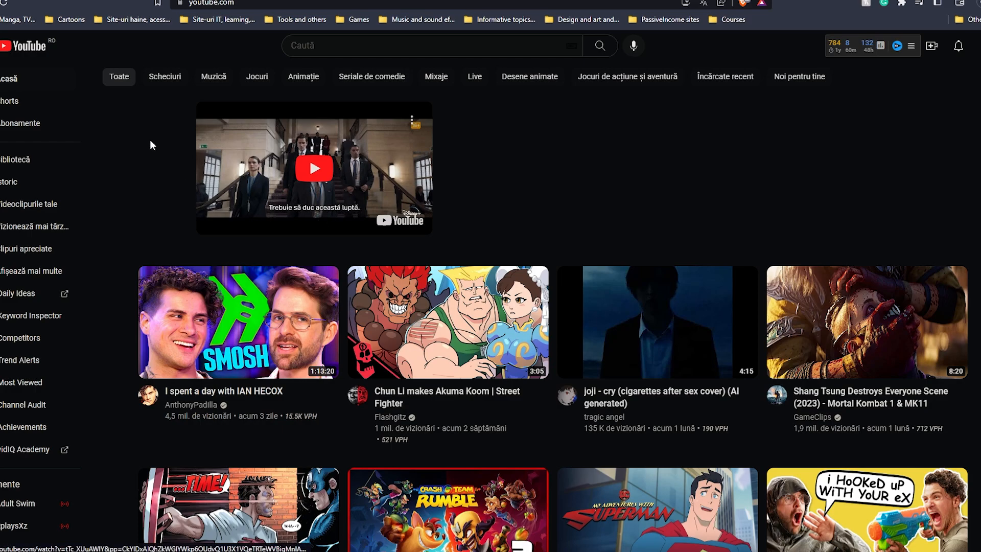
{"action": "mouse_move", "coordinate": [465, 121]}
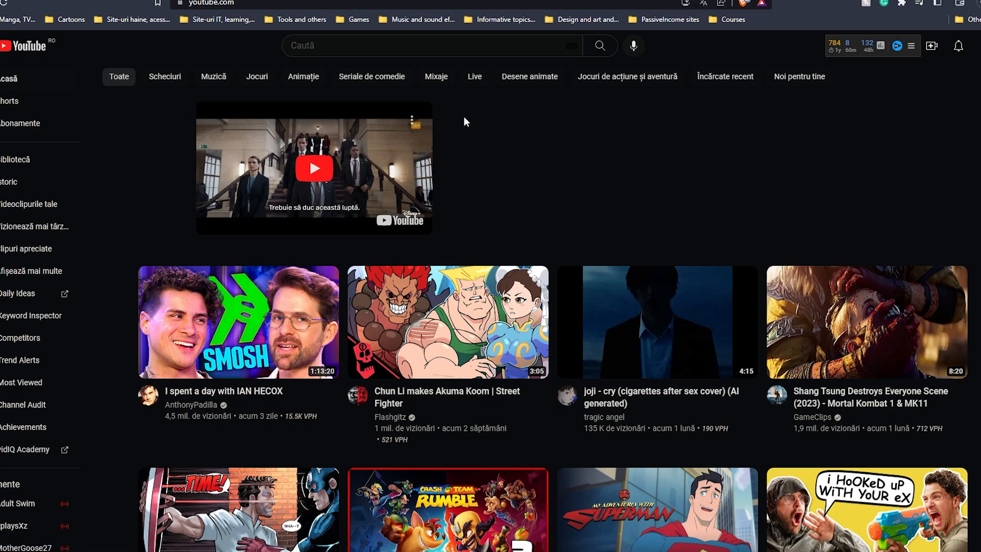
{"action": "mouse_move", "coordinate": [463, 124]}
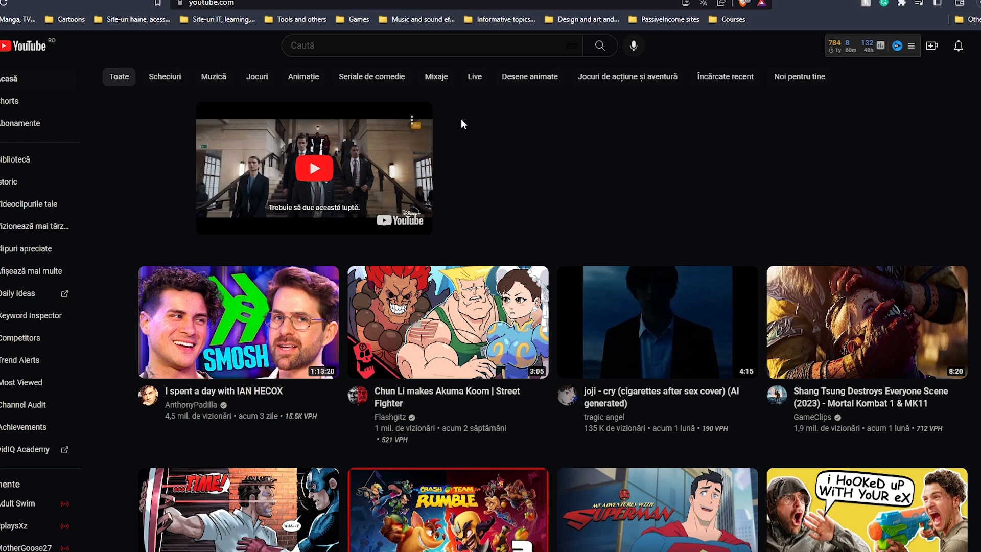
{"action": "mouse_move", "coordinate": [136, 85]}
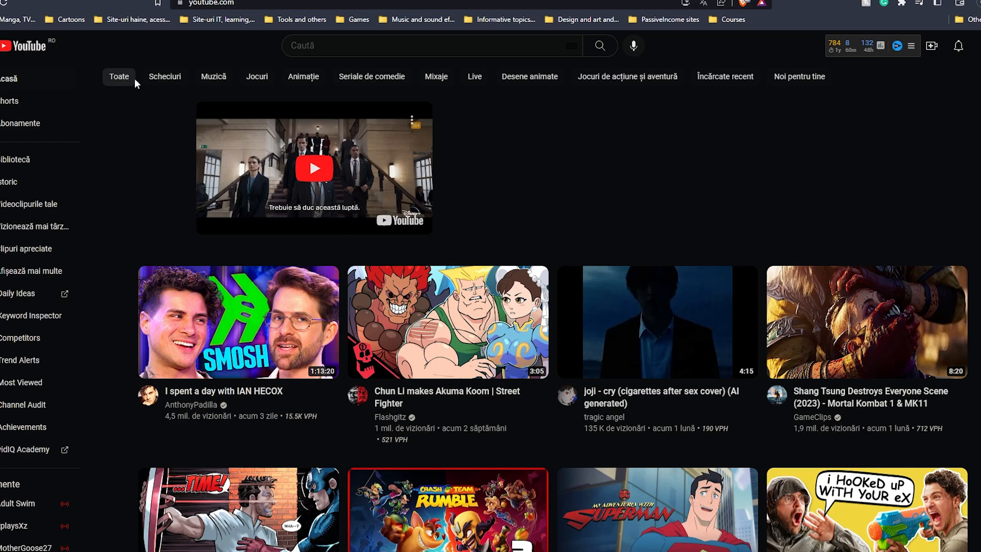
{"action": "mouse_move", "coordinate": [167, 120]}
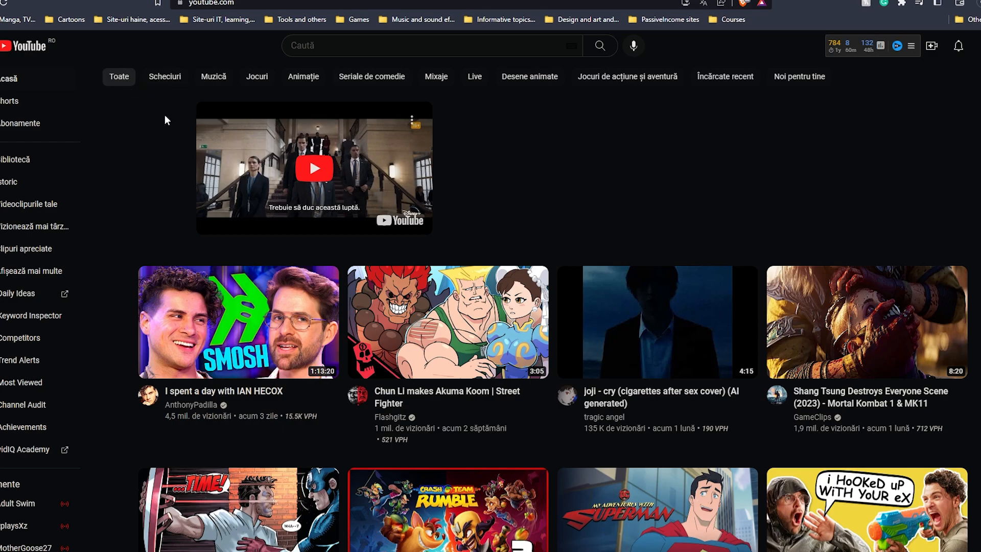
{"action": "mouse_move", "coordinate": [570, 152]}
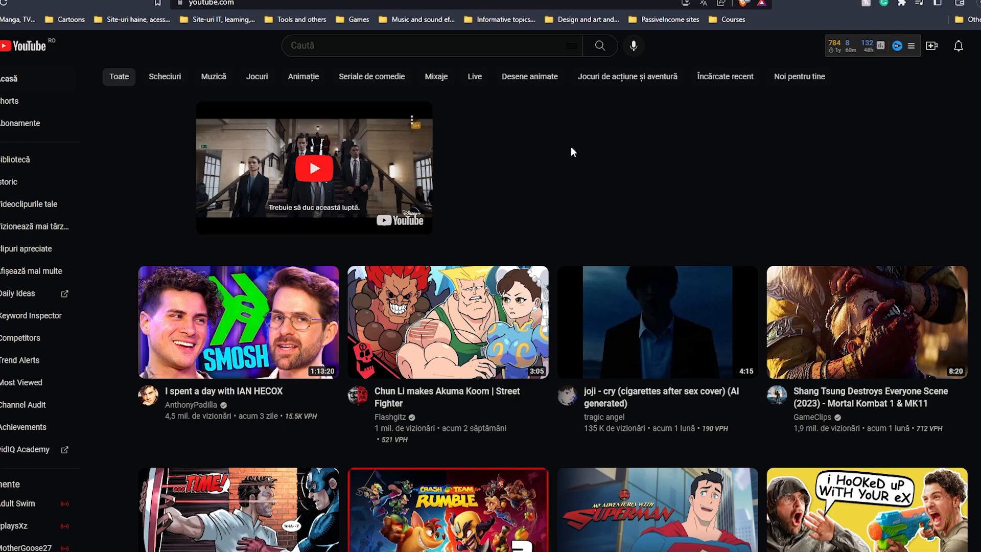
{"action": "mouse_move", "coordinate": [390, 200]}
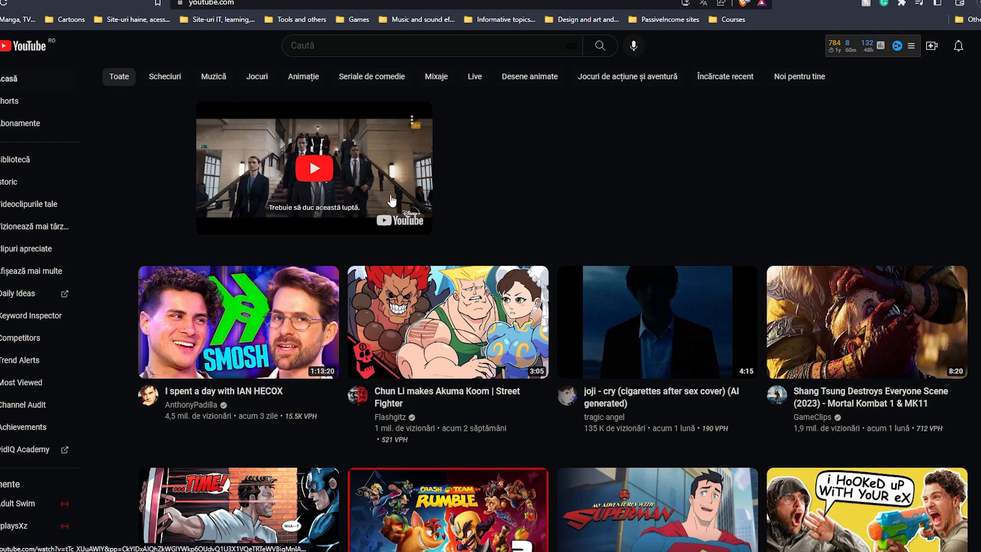
Step: Reload the YouTube home feed so it starts directly with fresh recommended videos, no trailer ad
{"action": "left_click", "coordinate": [313, 167]}
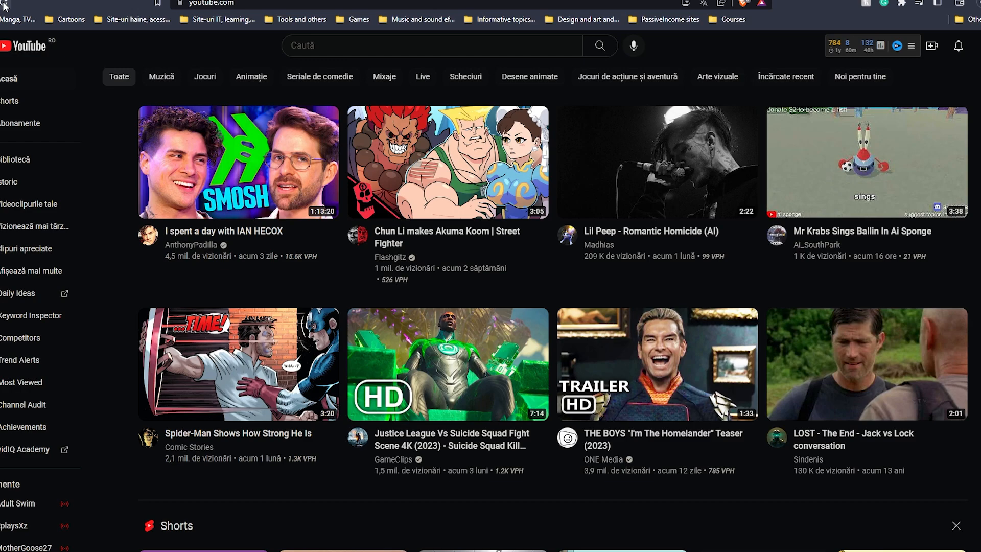
{"action": "mouse_move", "coordinate": [150, 54]}
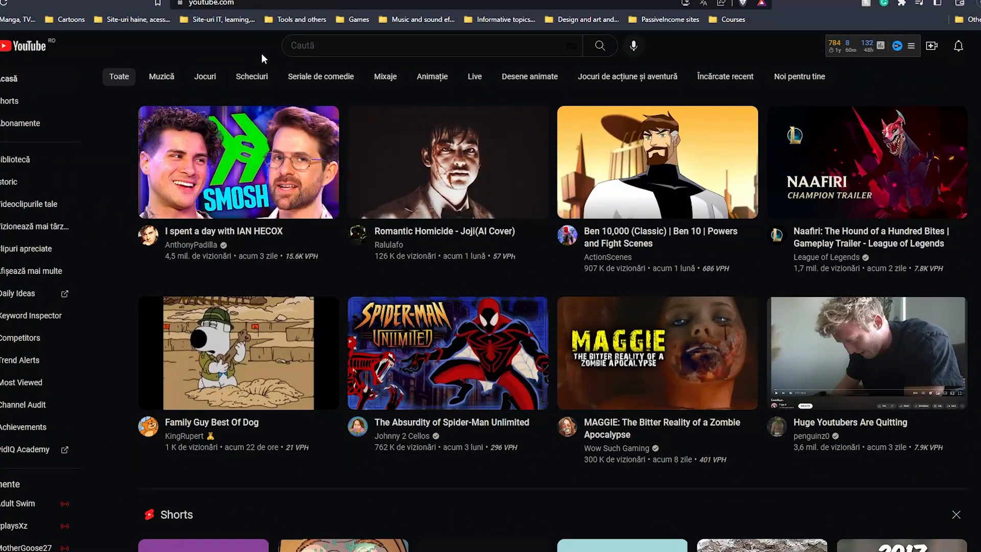
{"action": "mouse_move", "coordinate": [213, 51]}
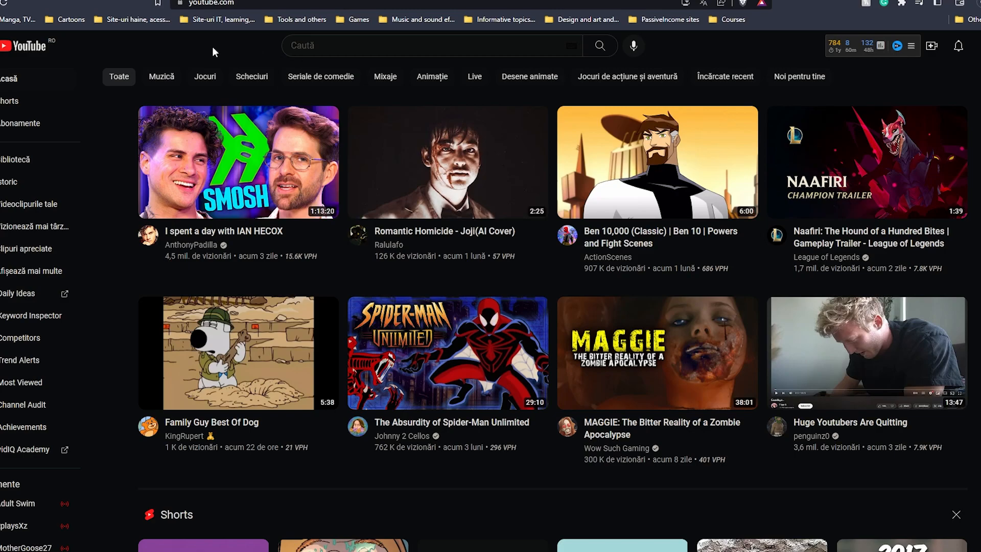
{"action": "mouse_move", "coordinate": [202, 50]}
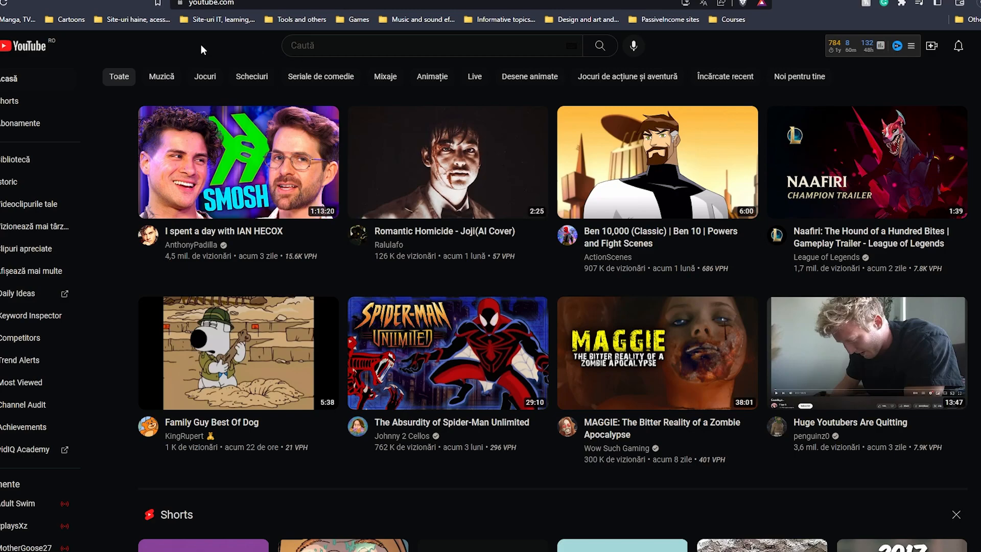
{"action": "mouse_move", "coordinate": [190, 46]}
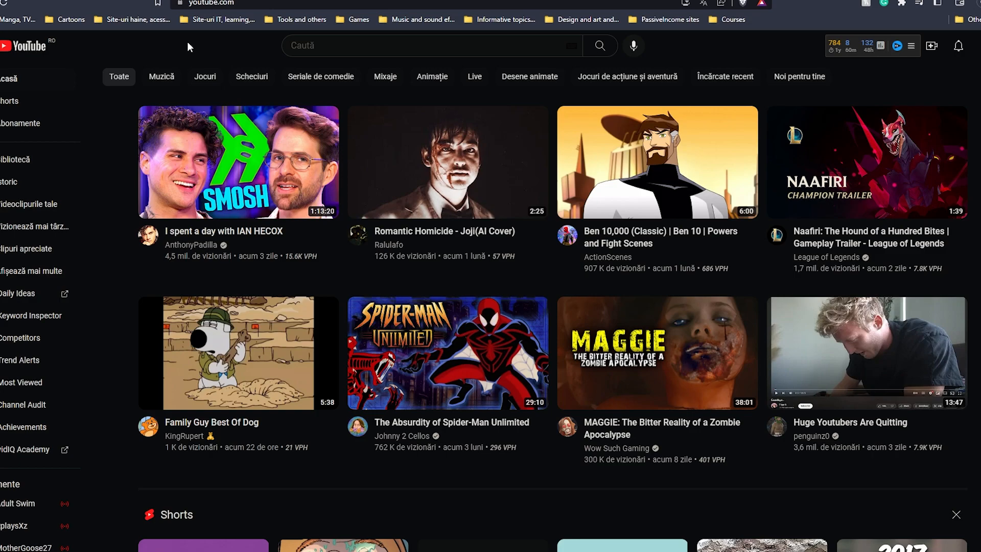
{"action": "mouse_move", "coordinate": [145, 43]}
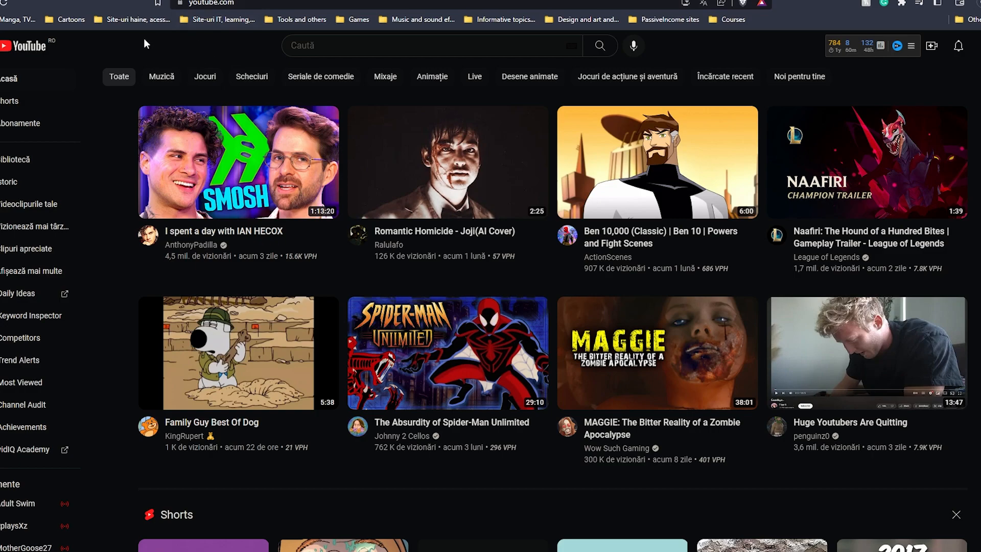
{"action": "mouse_move", "coordinate": [281, 53]}
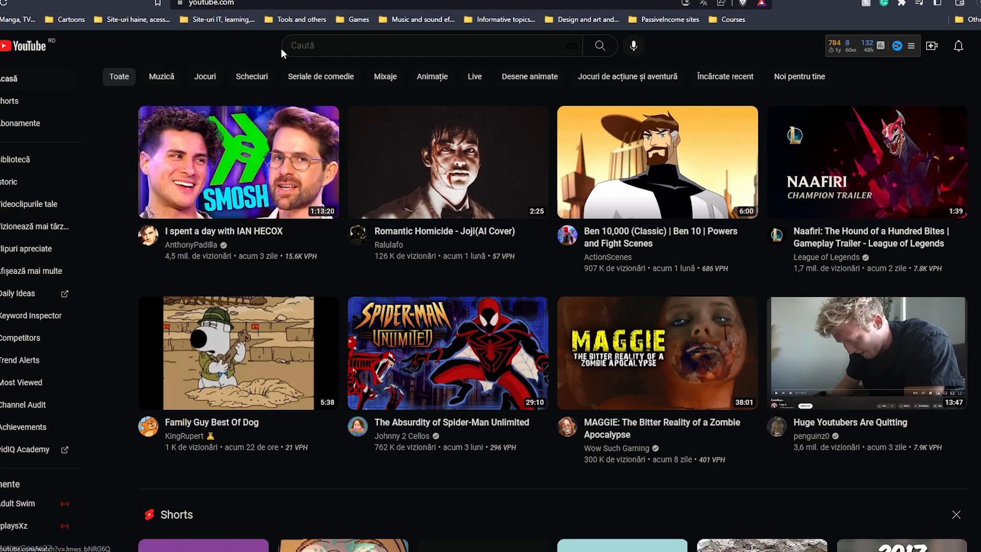
{"action": "mouse_move", "coordinate": [236, 101]}
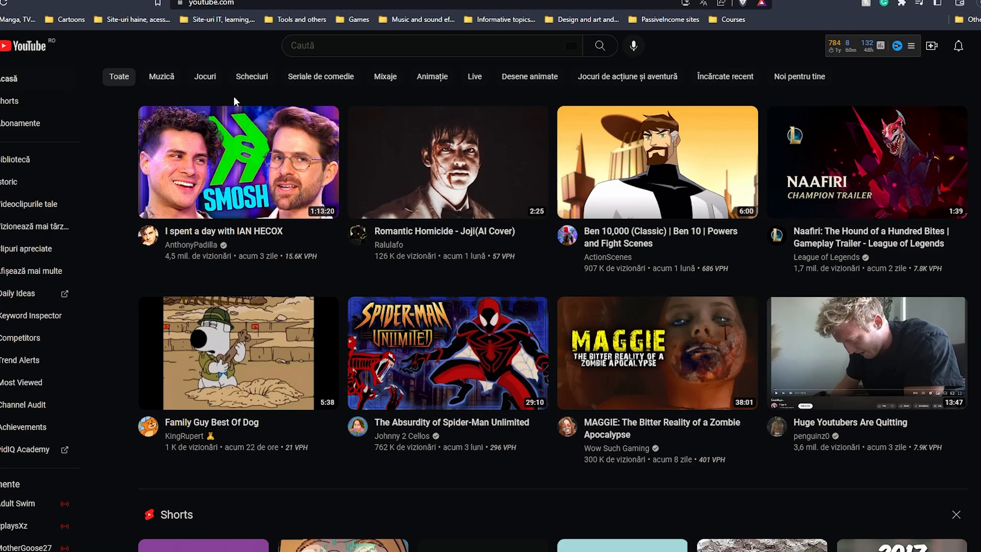
{"action": "scroll", "scroll_direction": "down", "scroll_amount": 3}
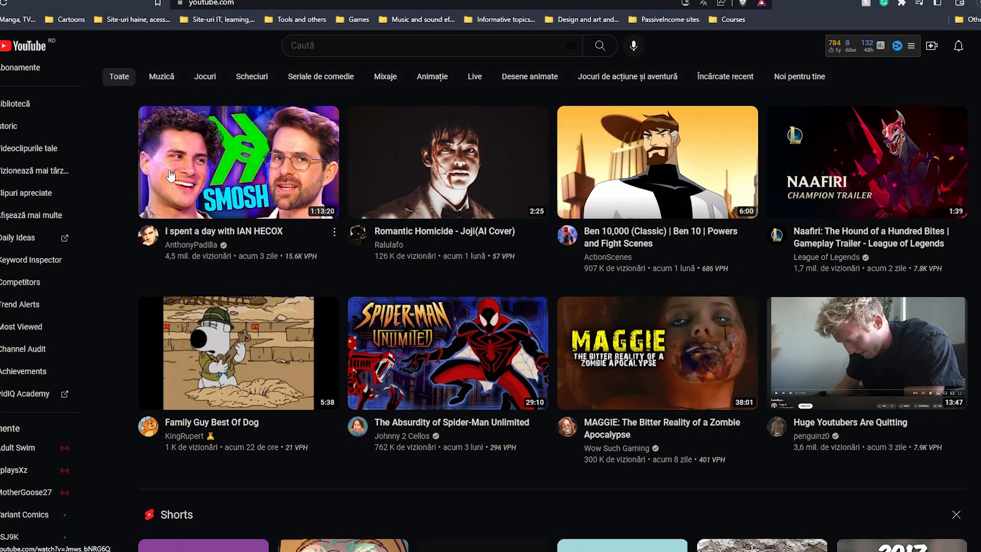
{"action": "mouse_move", "coordinate": [177, 56]}
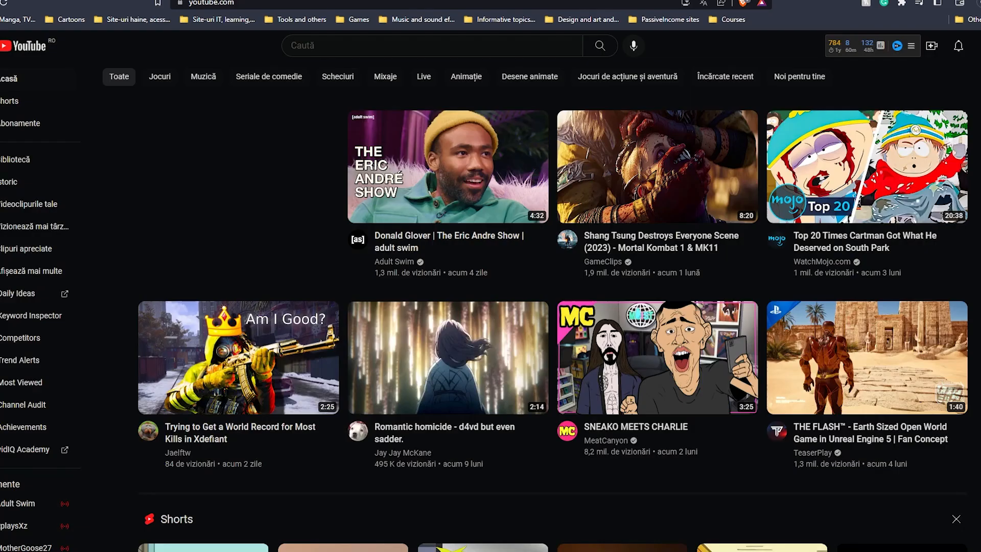
{"action": "mouse_move", "coordinate": [100, 155]}
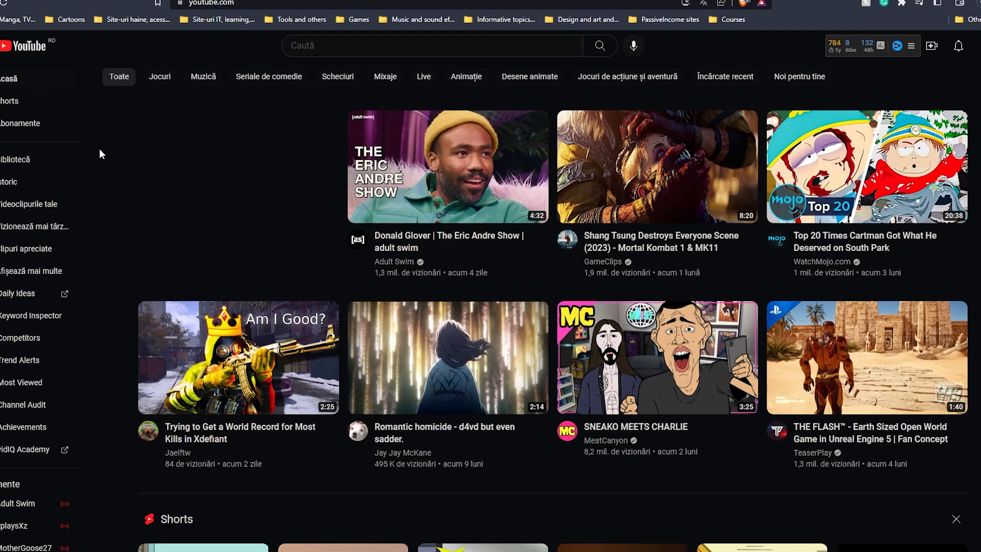